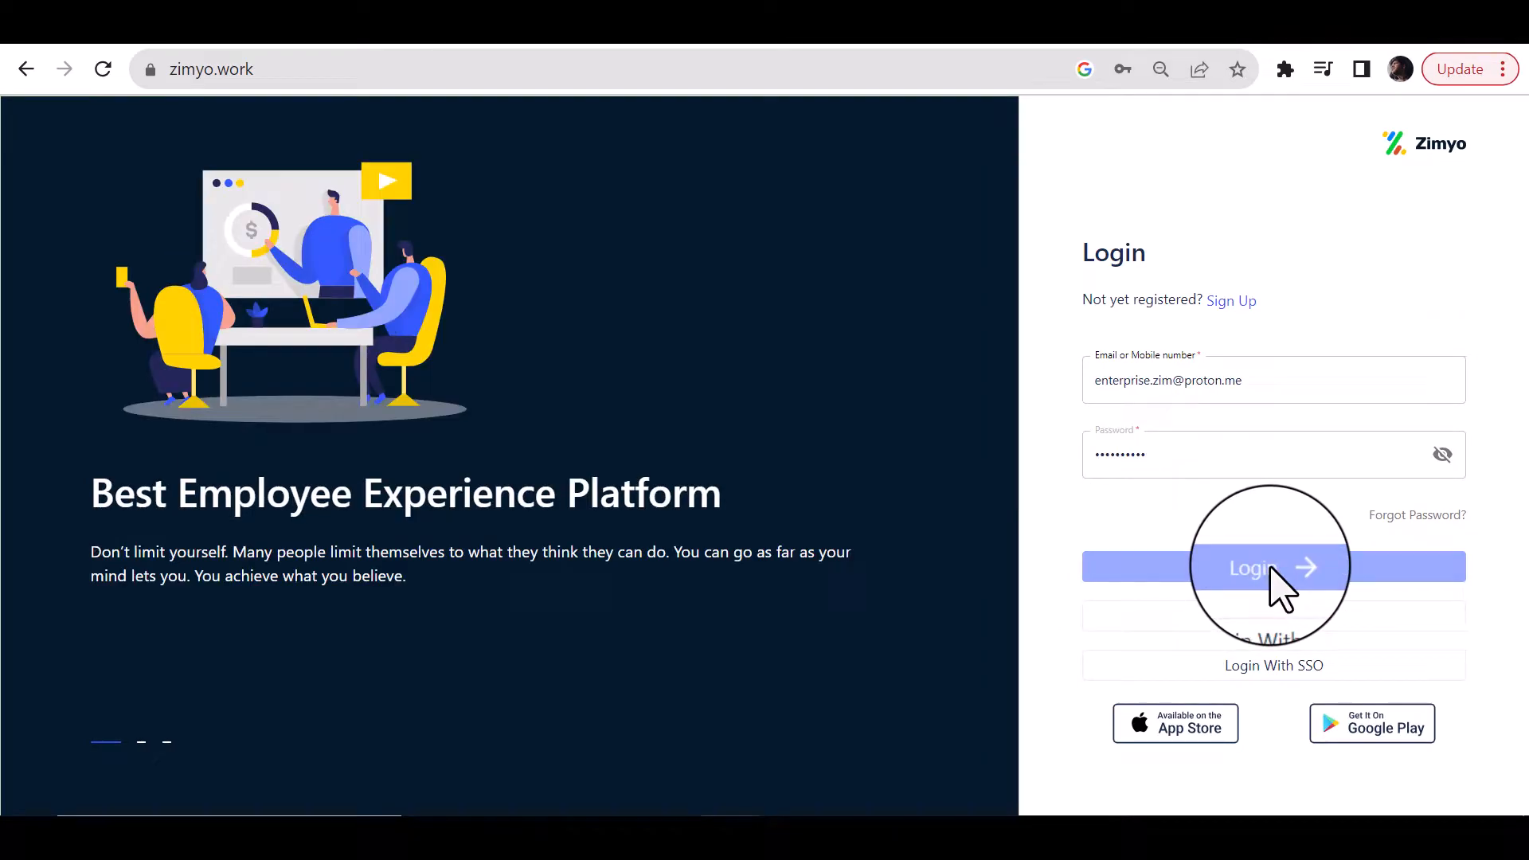
Step: Sign in to the Zimyo account from the login page
click(1273, 567)
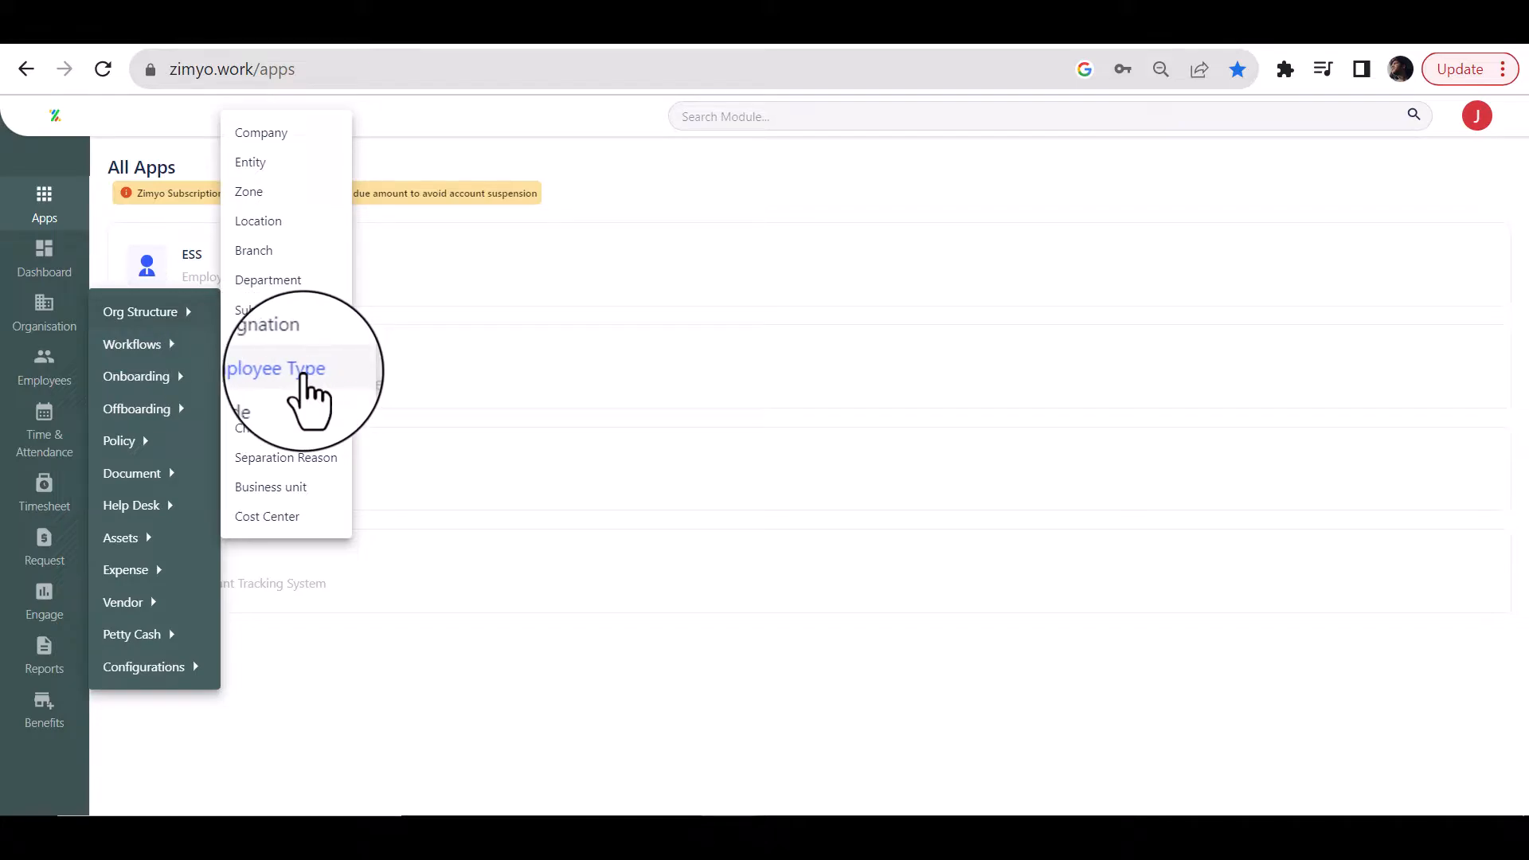
Step: Open the Employee Type list and review its eleven existing types and statuses
click(276, 368)
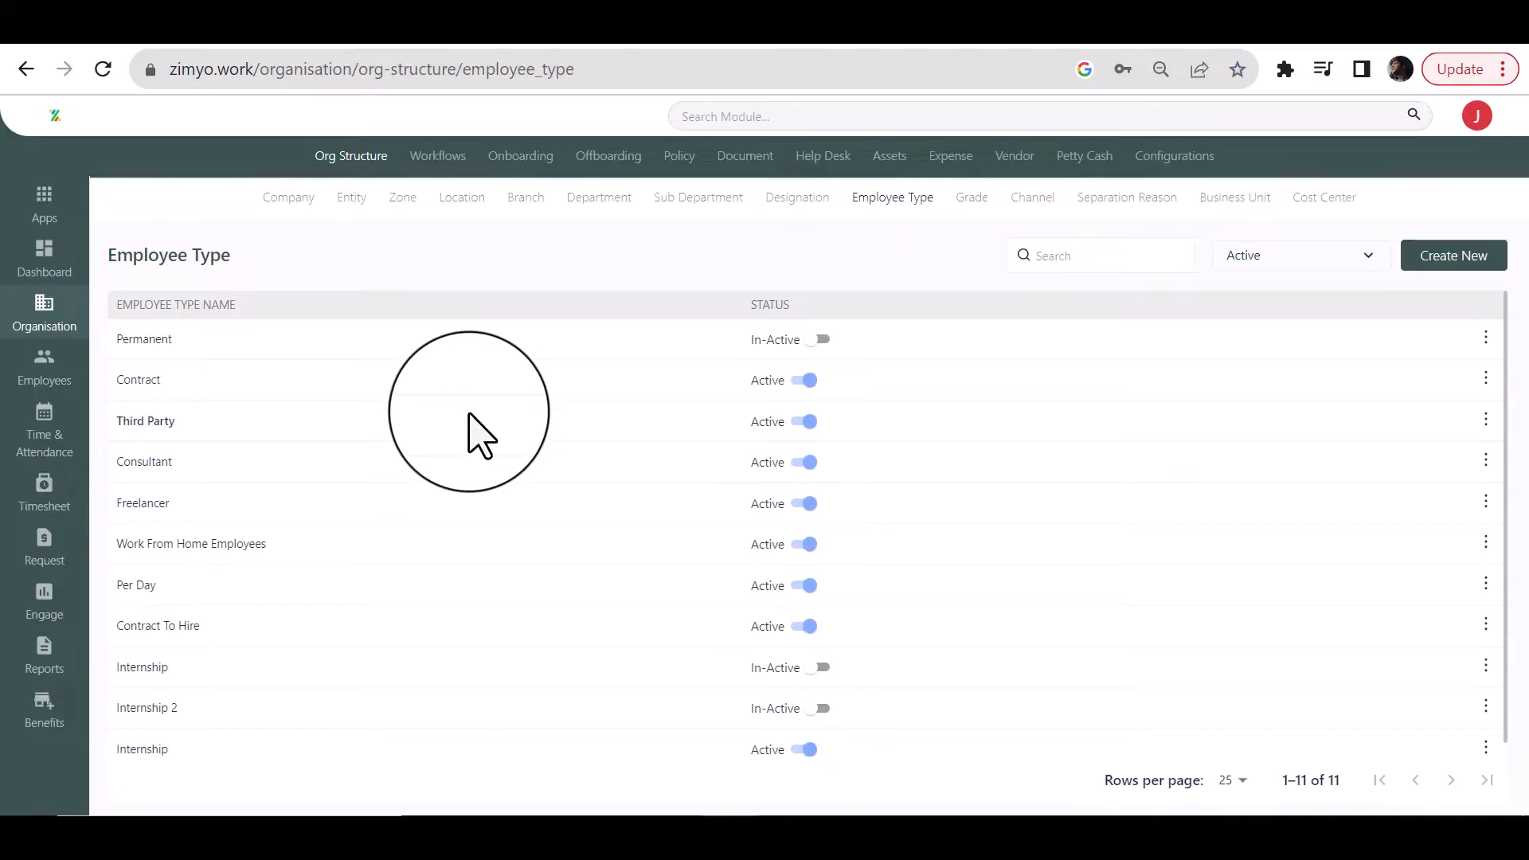
double_click(168, 255)
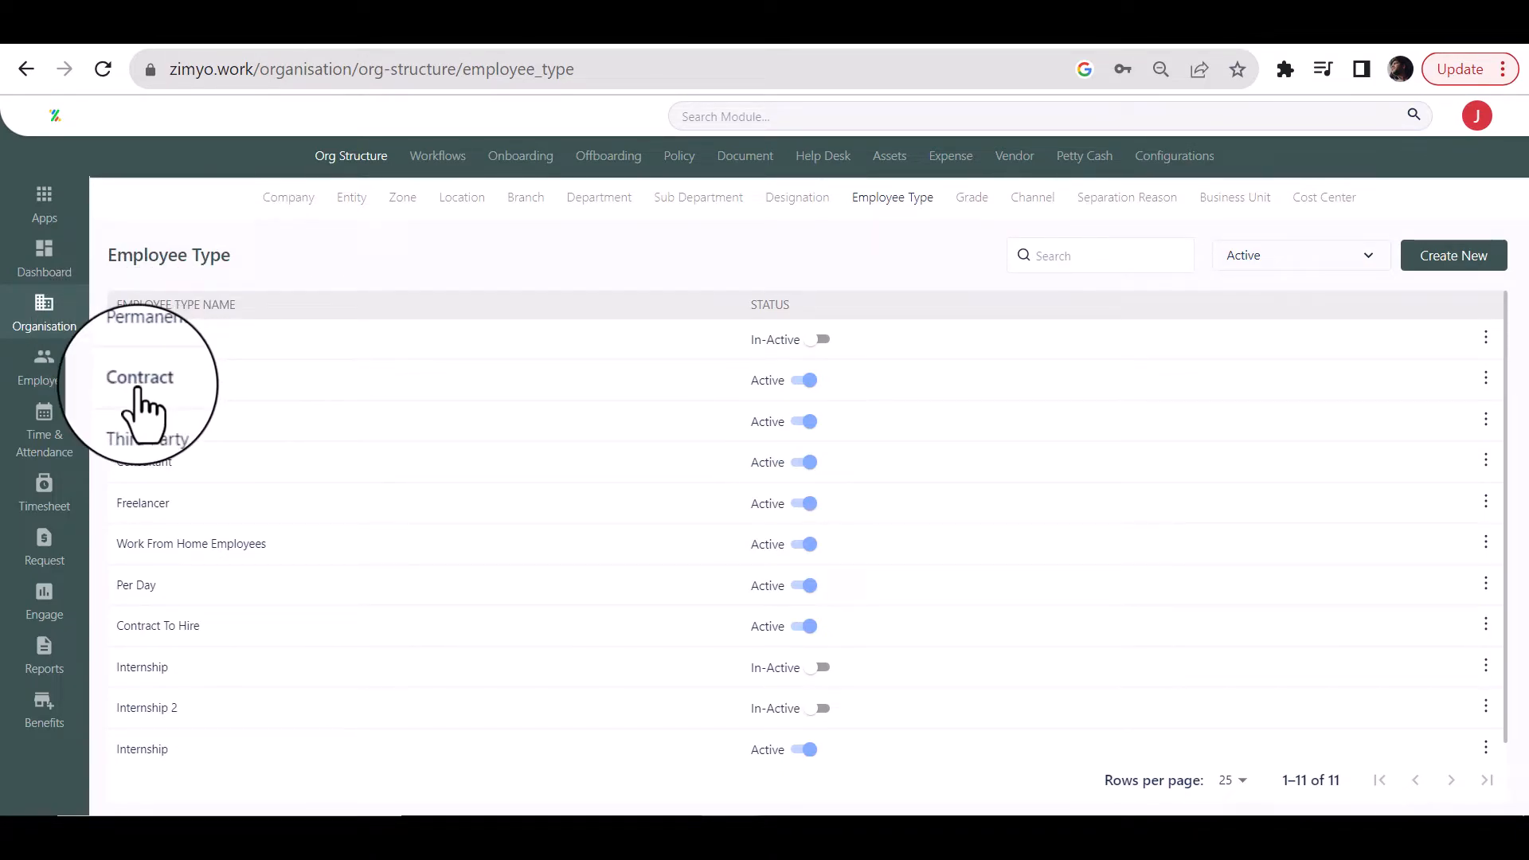
mouse_move(210, 487)
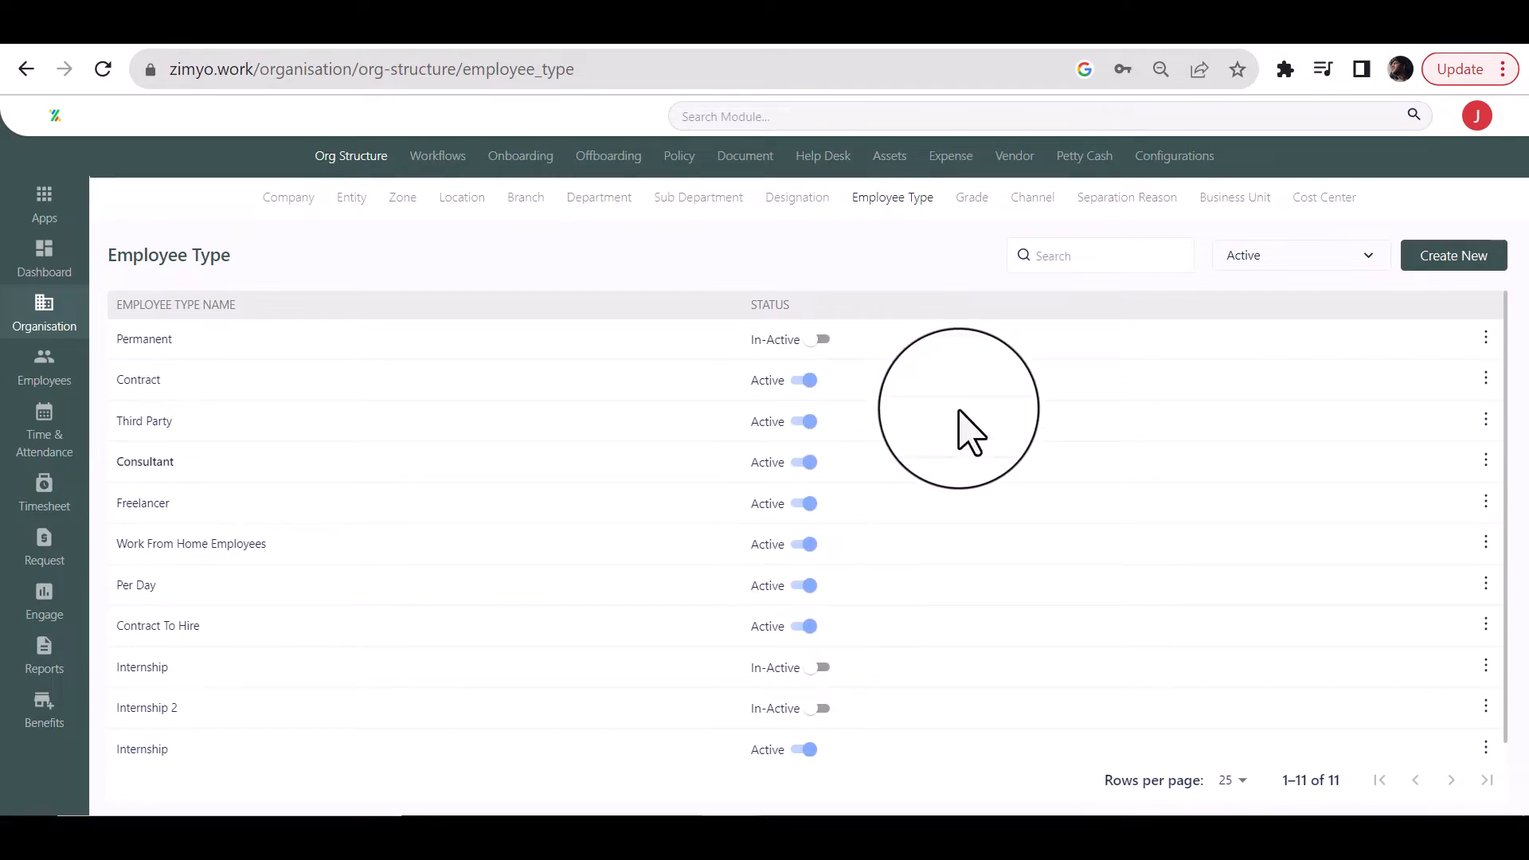
click(1485, 336)
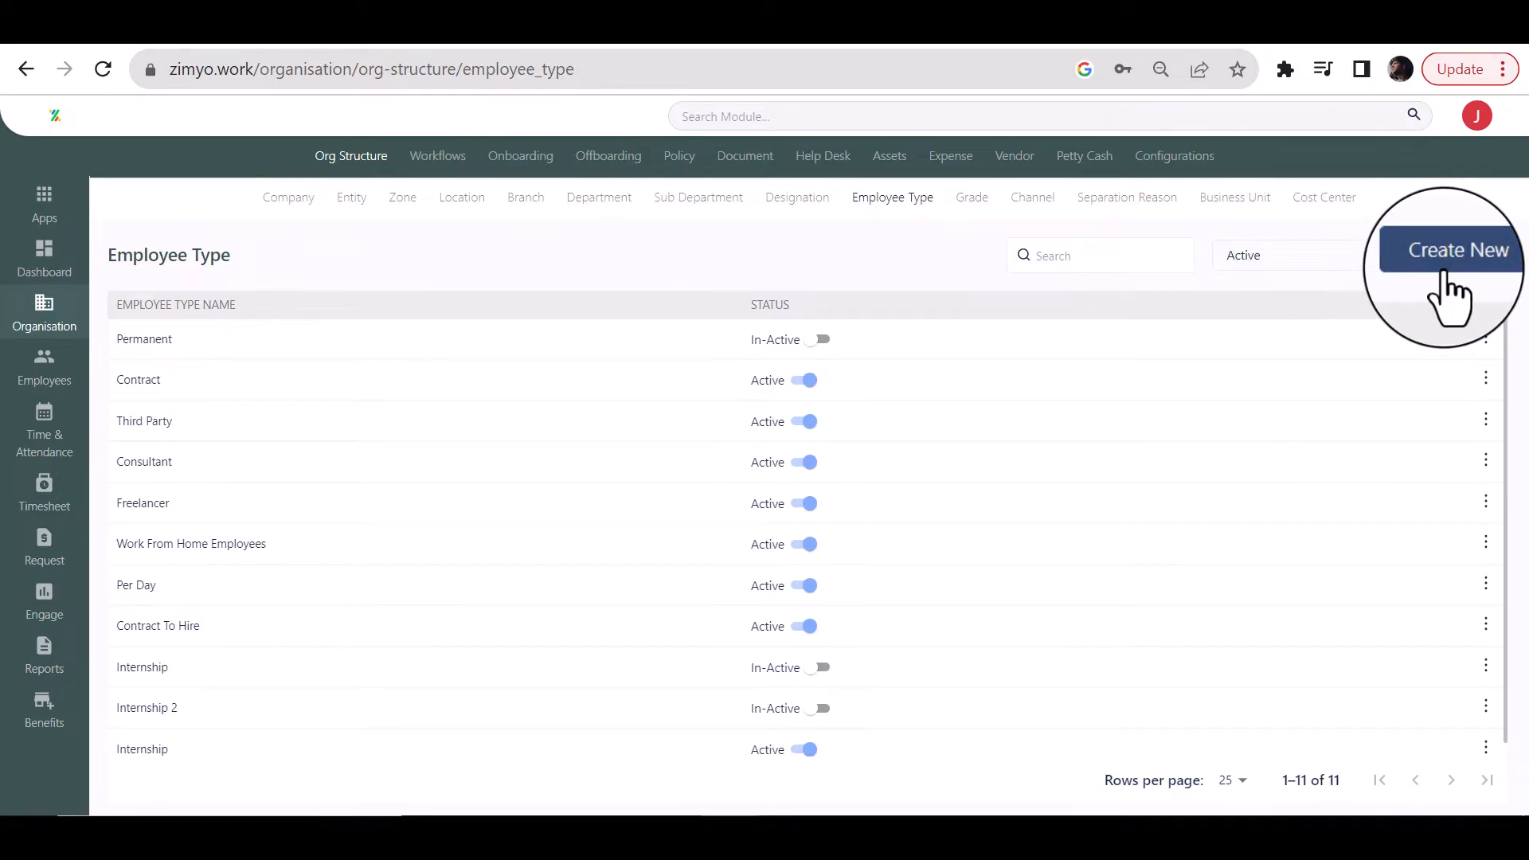
Step: Create a new employee type named 'Third party' and save it
click(1452, 250)
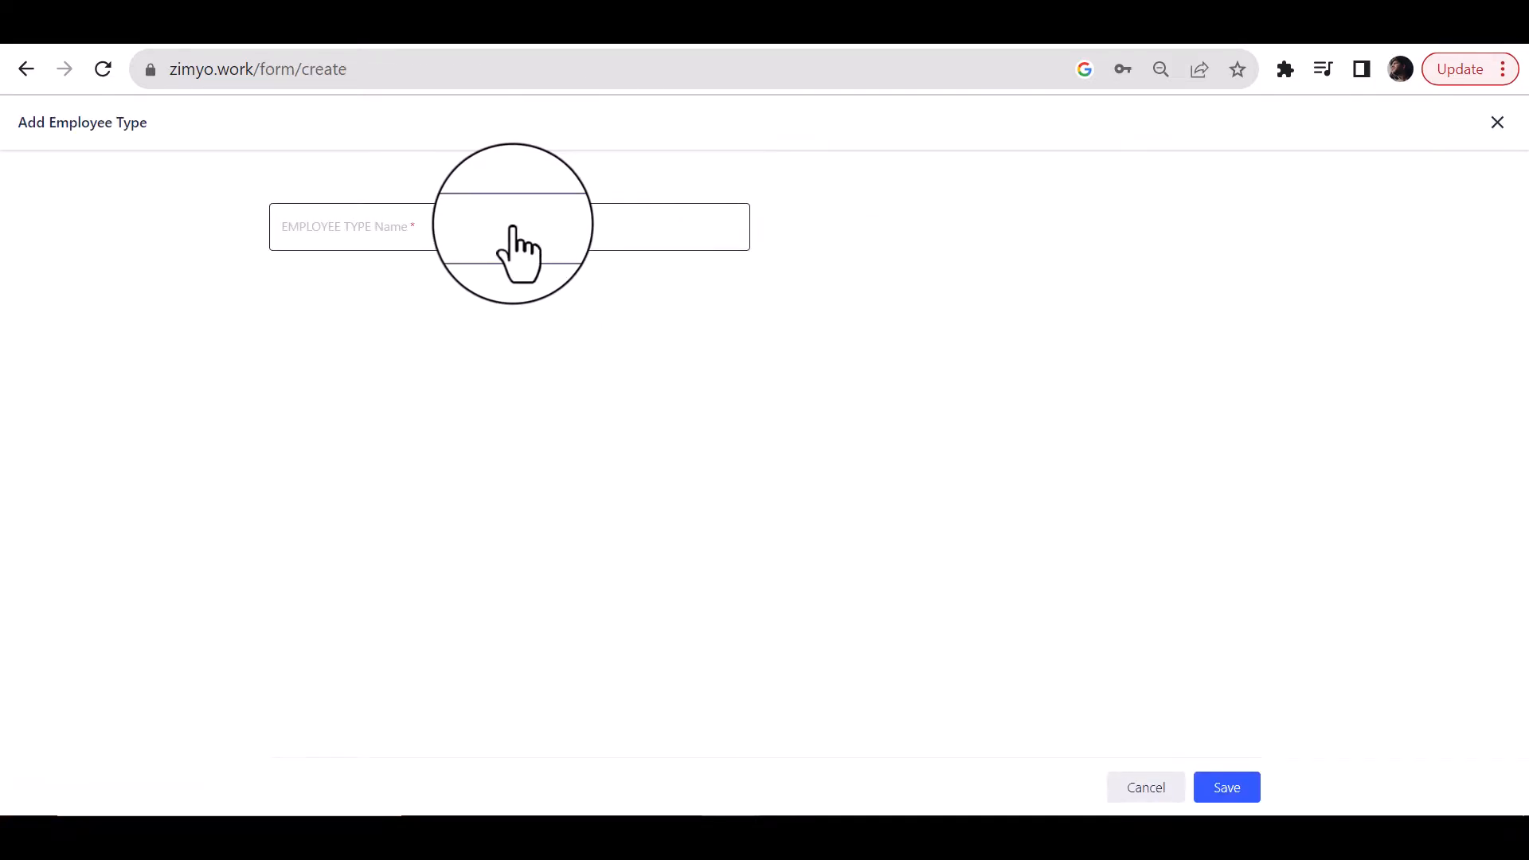
text(T)
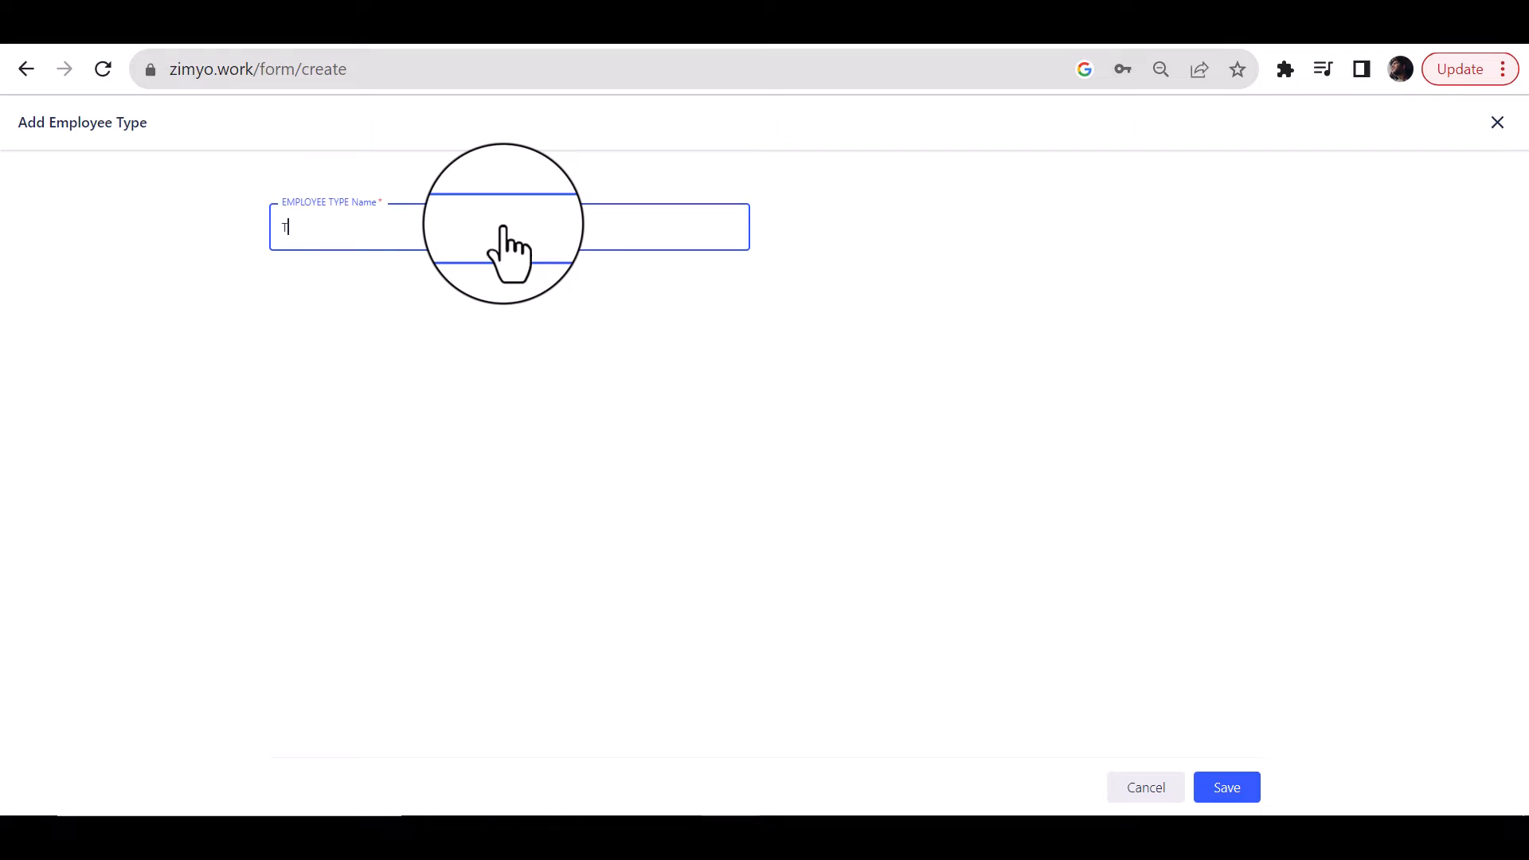
text(hird party)
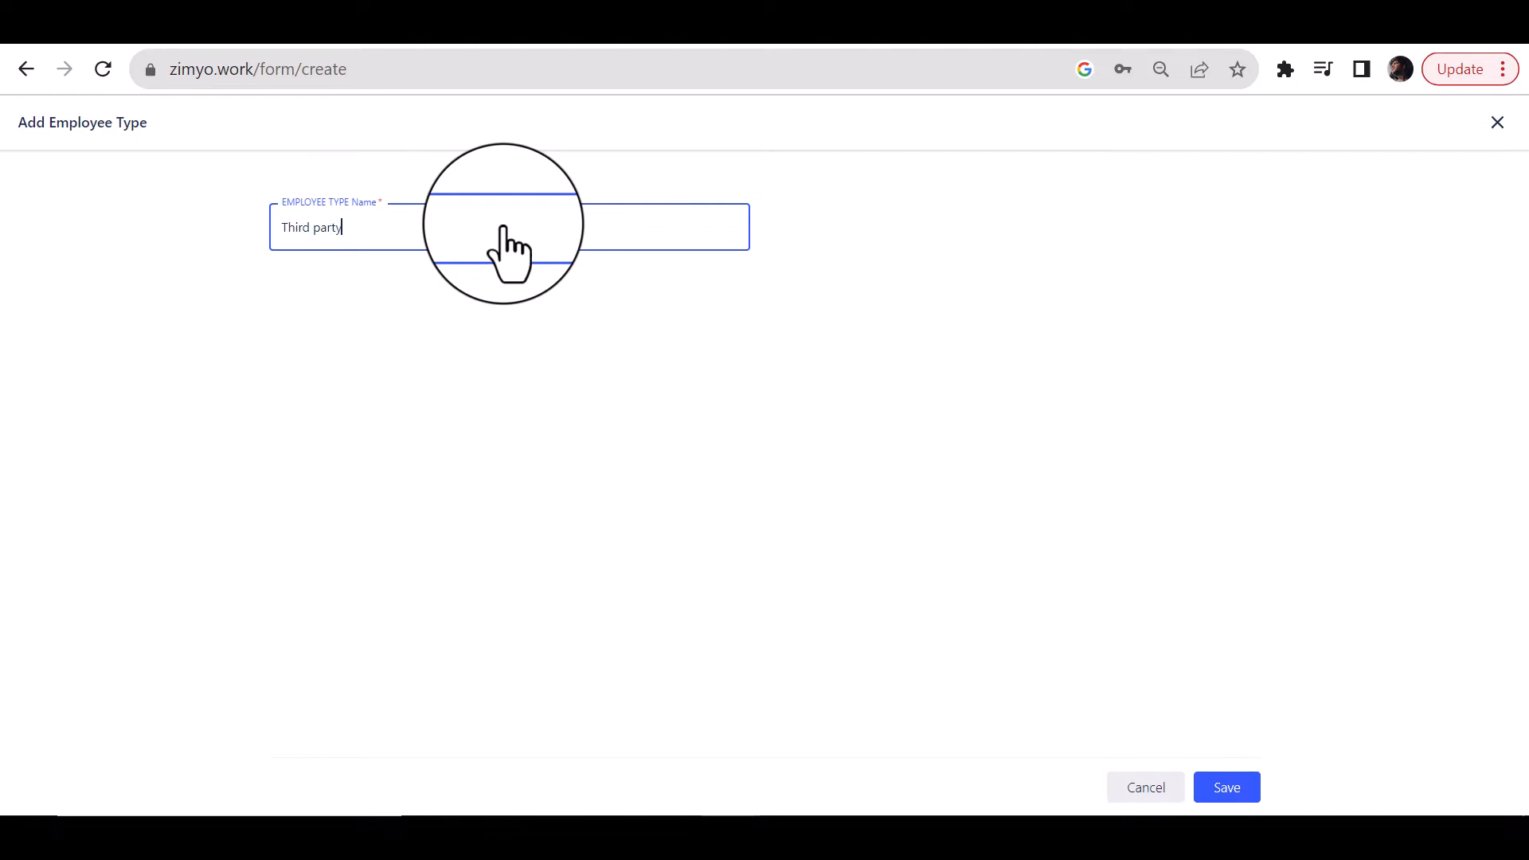
mouse_move(1223, 787)
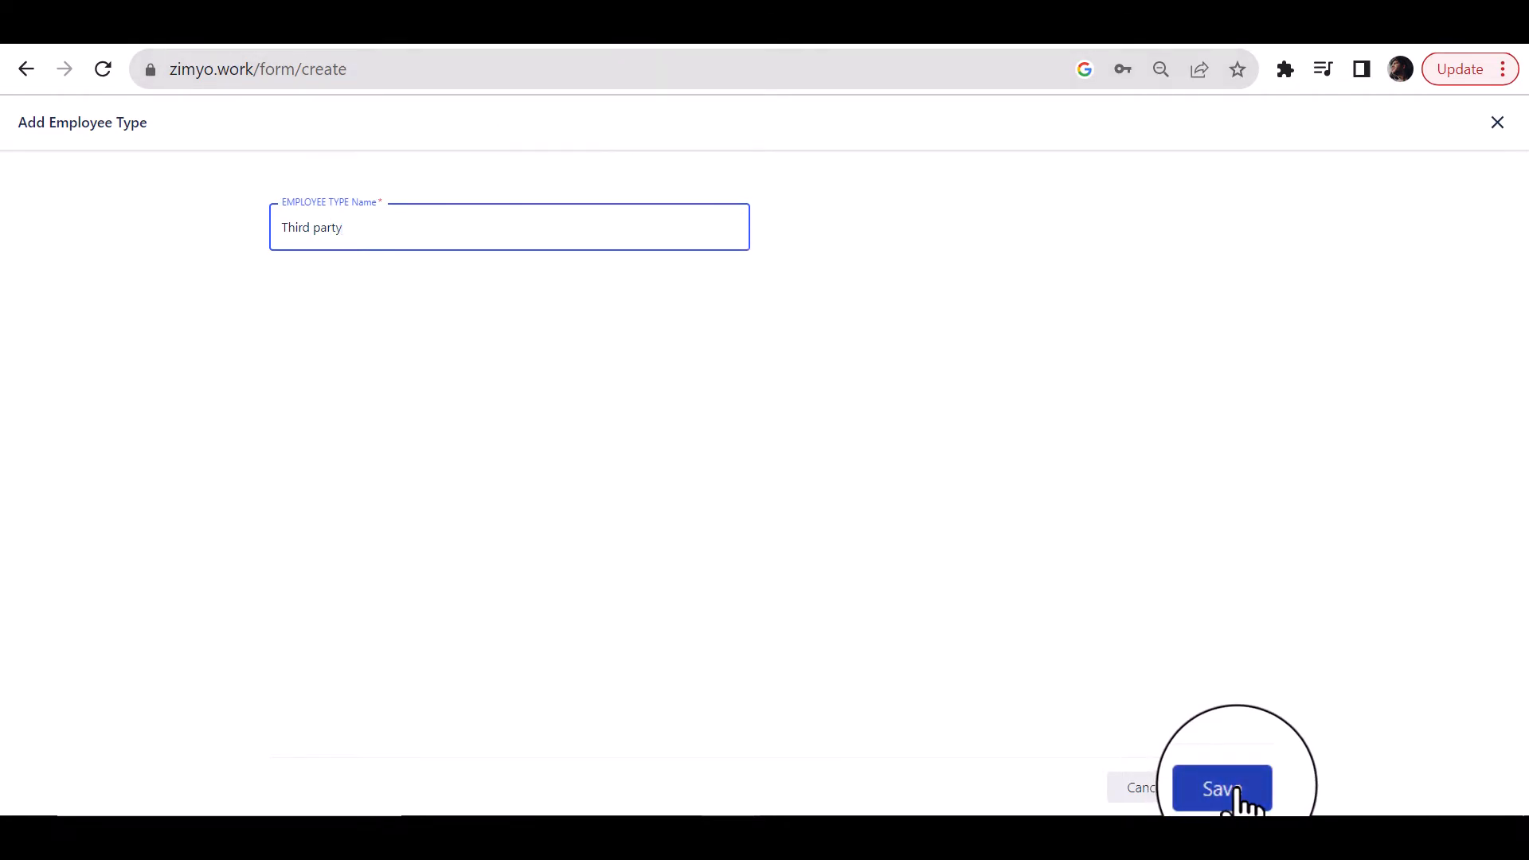
click(1222, 789)
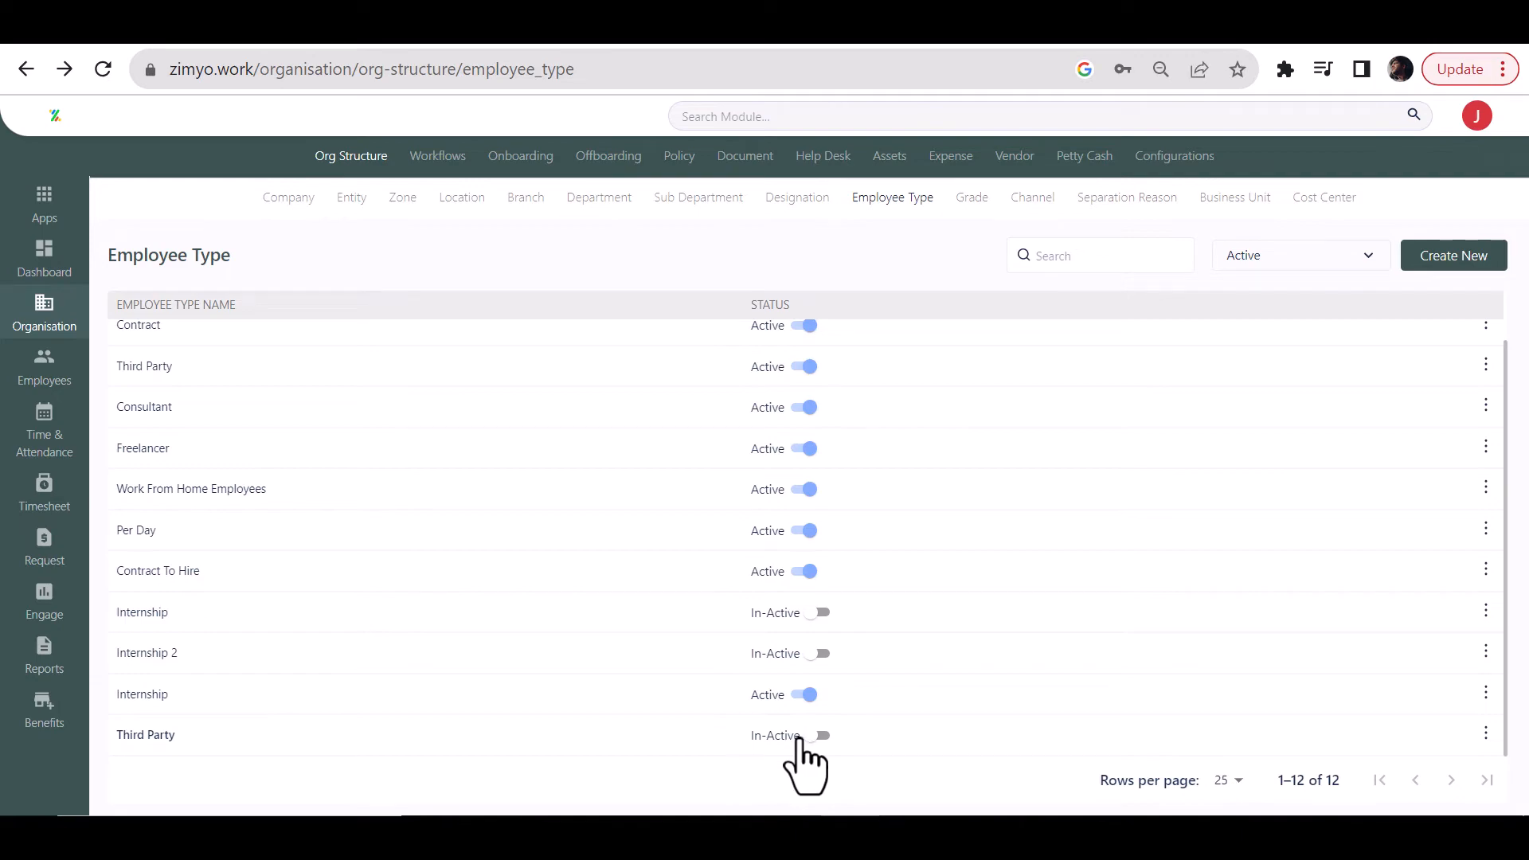
Step: Switch the new Third Party type's status to Active and reveal its row options
click(809, 736)
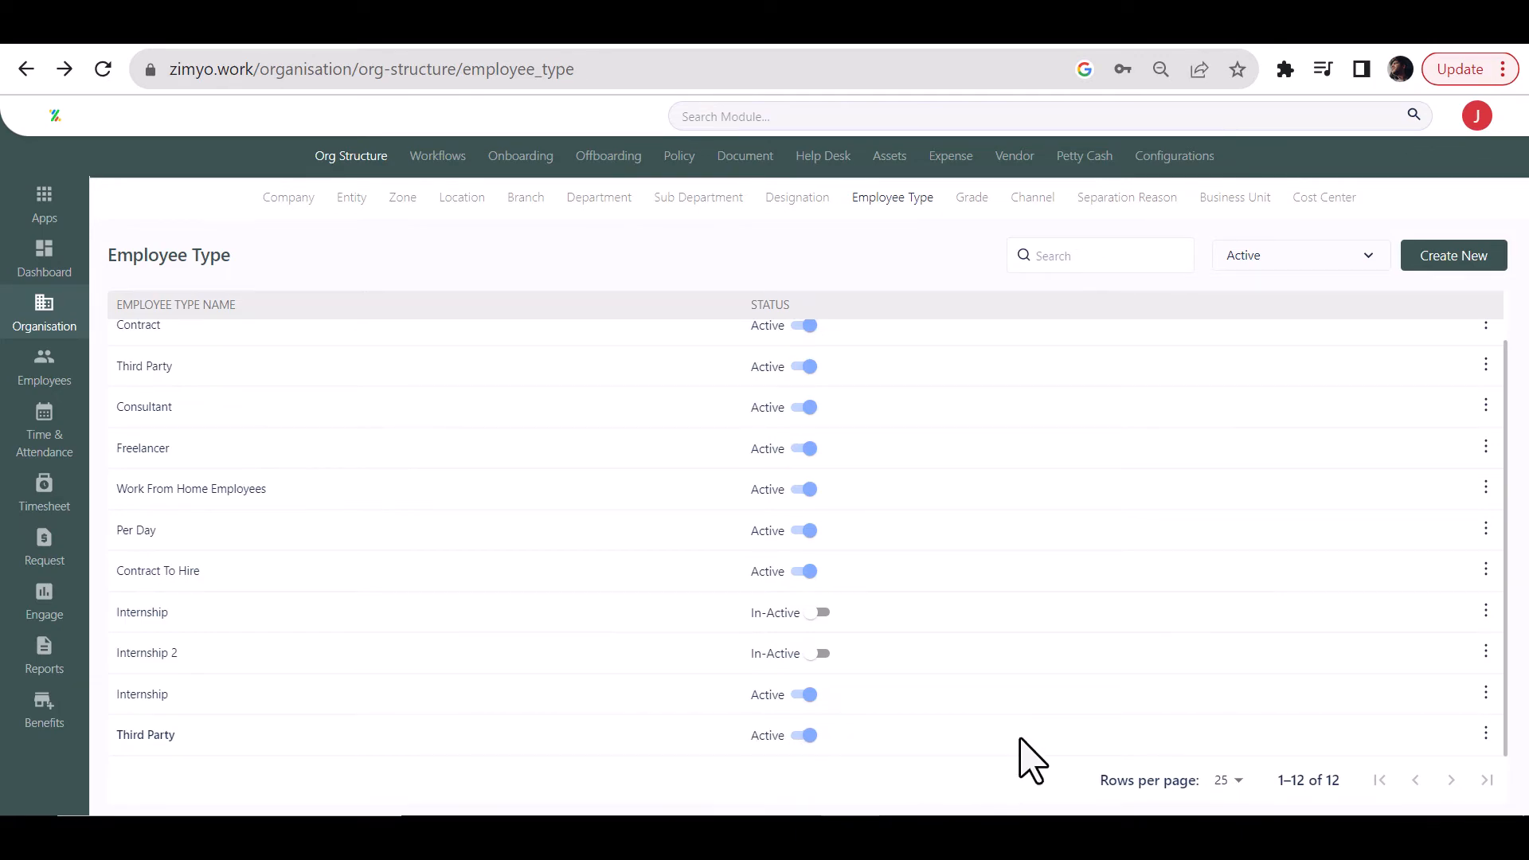
click(1485, 733)
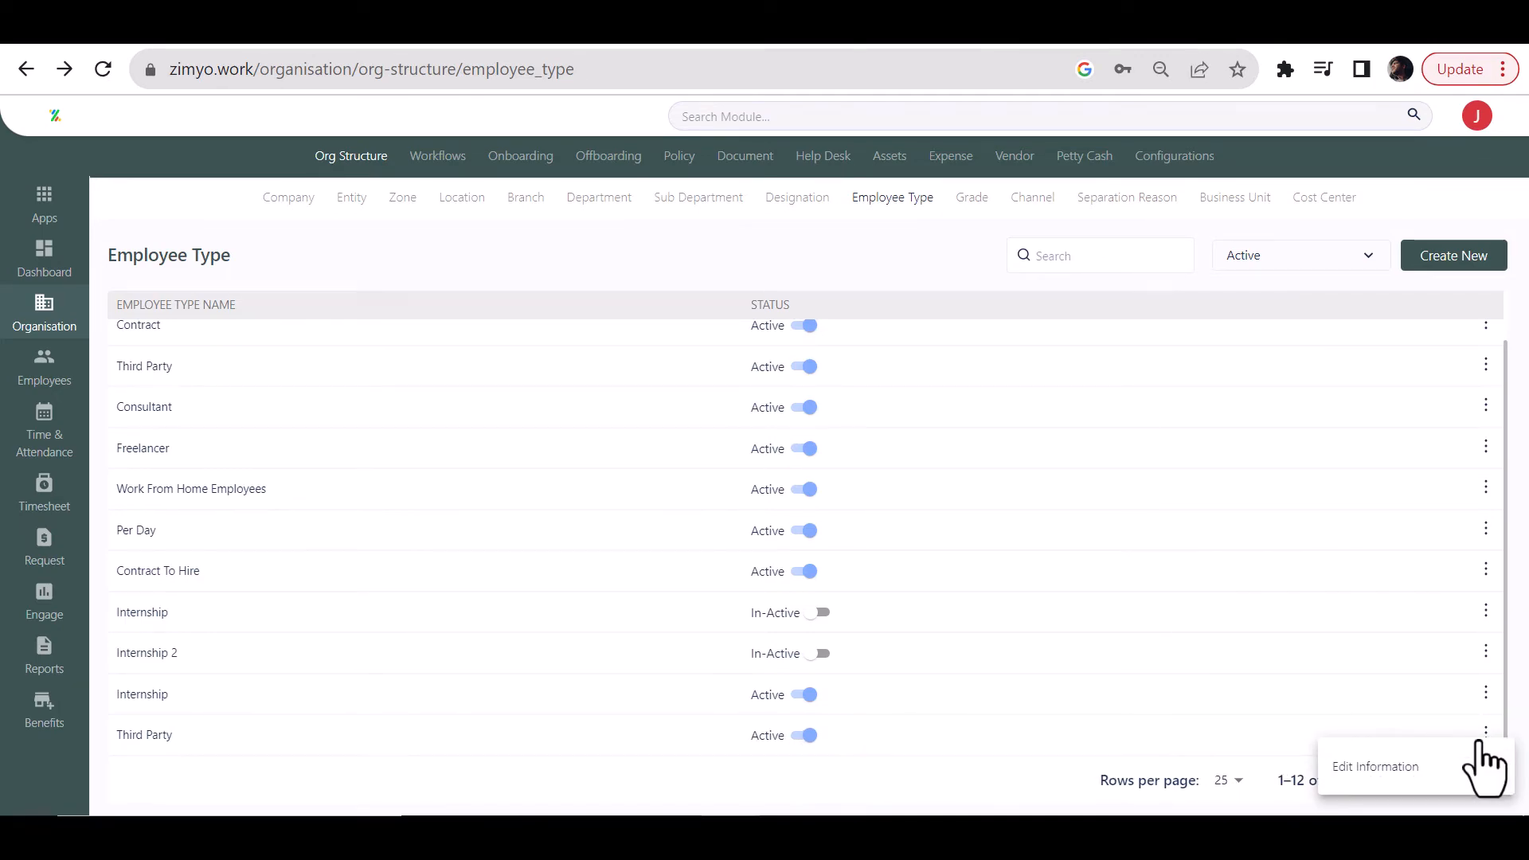